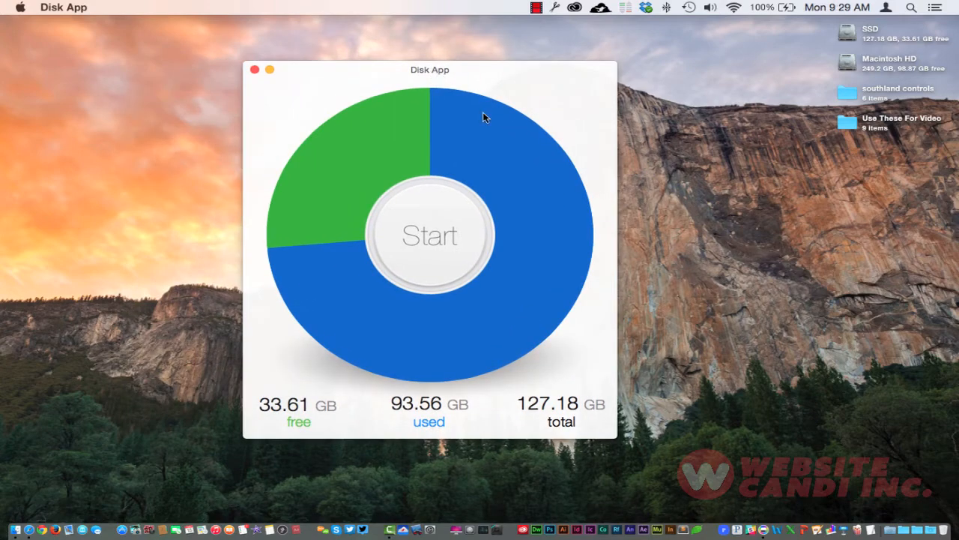
mouse_move(777, 491)
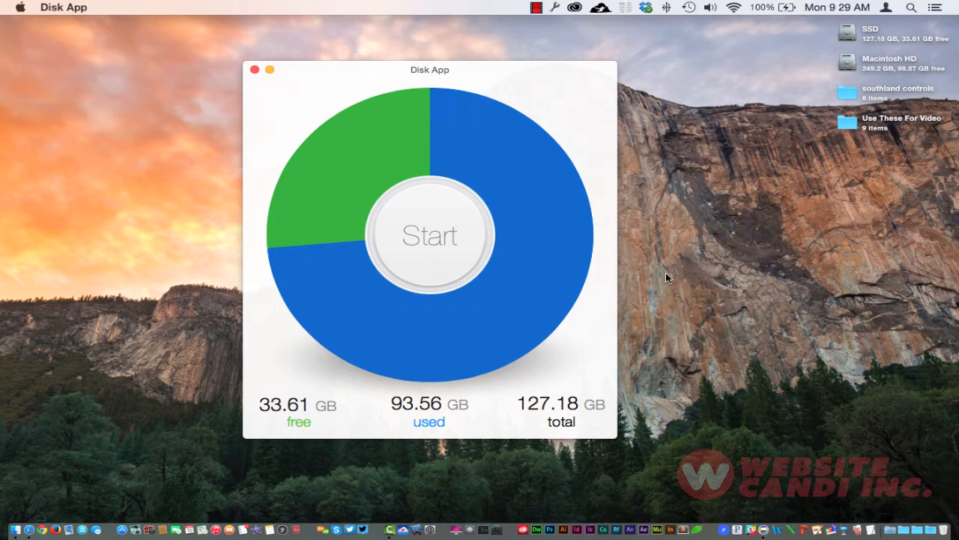
Step: Reposition the window, scan the disk, and dismiss the slice-selection tips overlay
left_click_drag(429, 70, 481, 69)
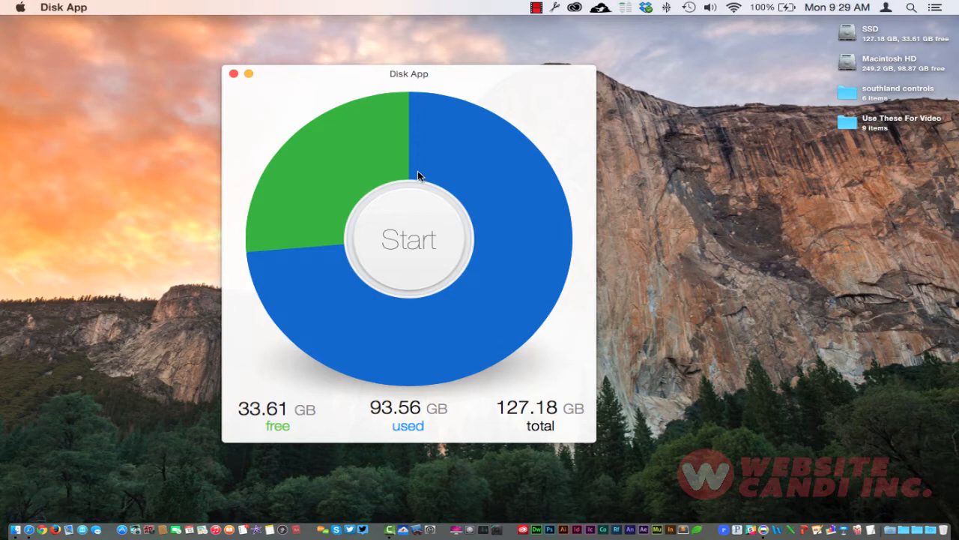
mouse_move(414, 96)
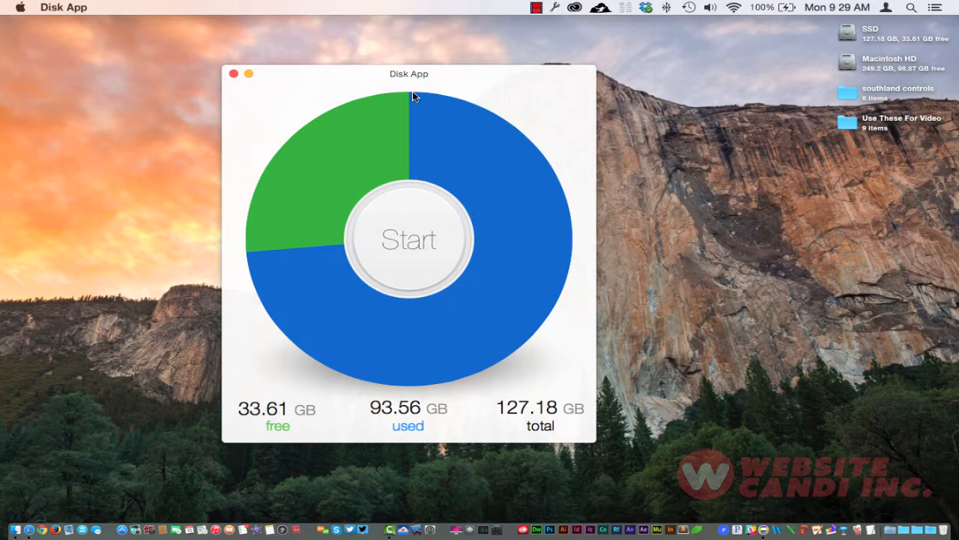
left_click_drag(409, 73, 456, 94)
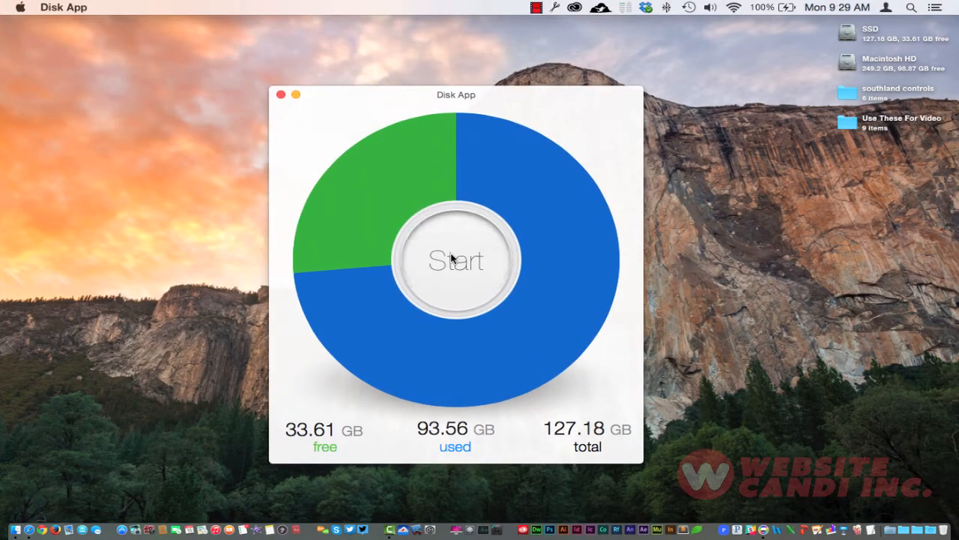
left_click(455, 260)
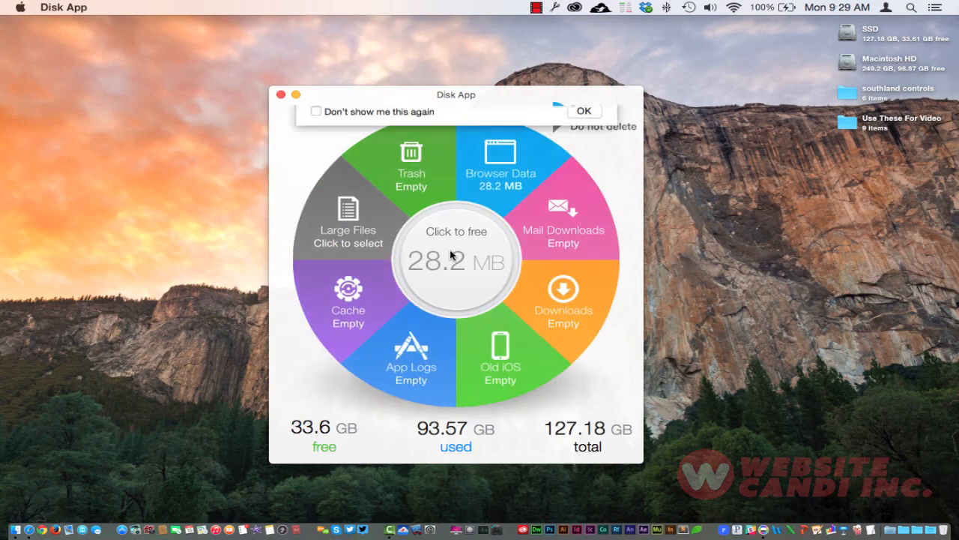
left_click(348, 300)
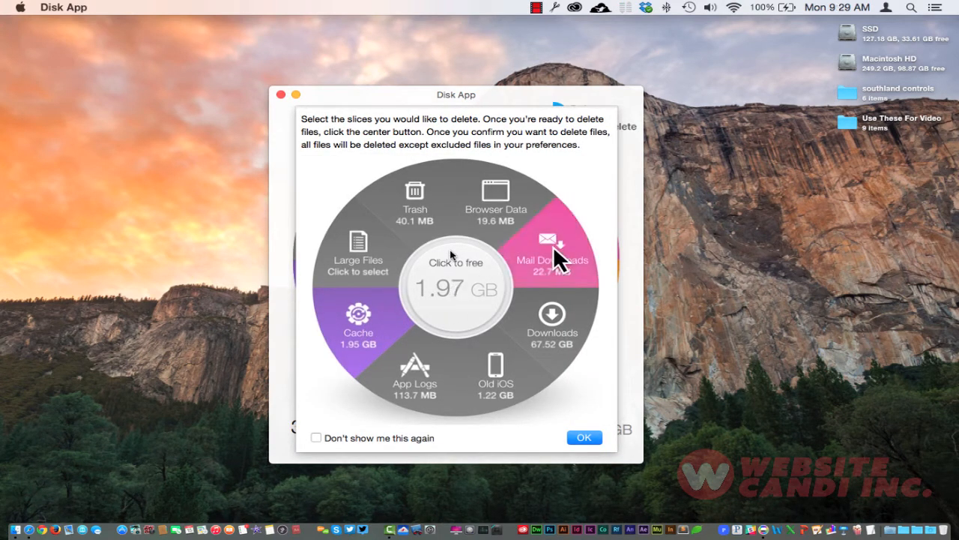
mouse_move(416, 210)
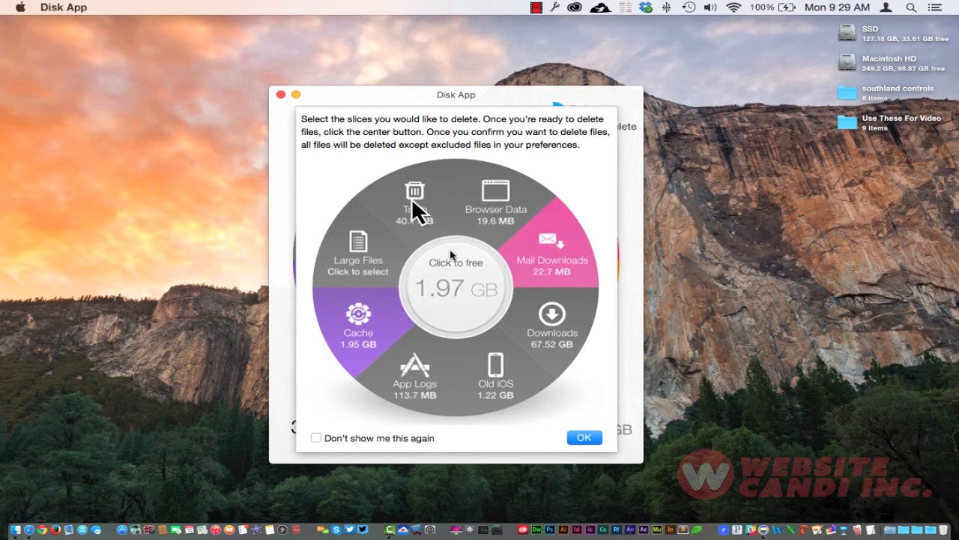
left_click(416, 199)
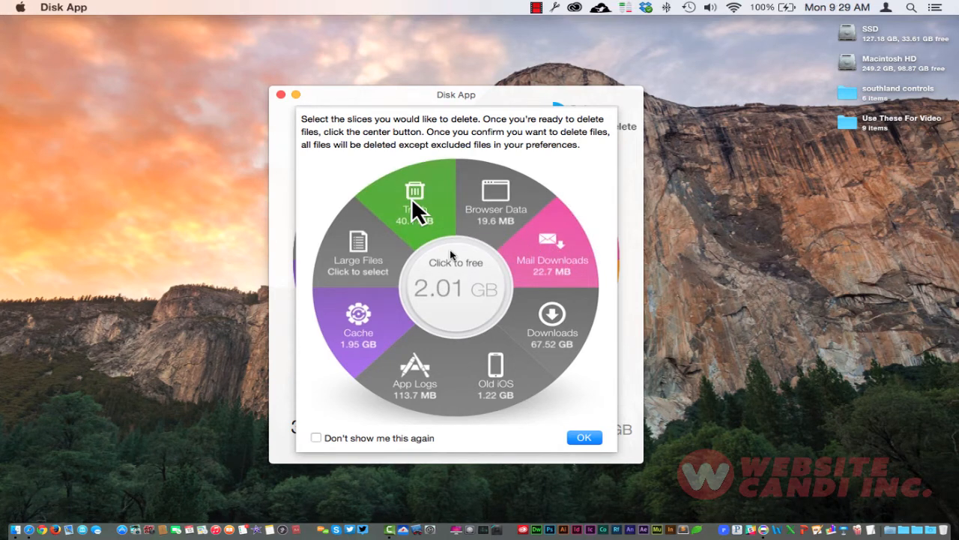
mouse_move(364, 357)
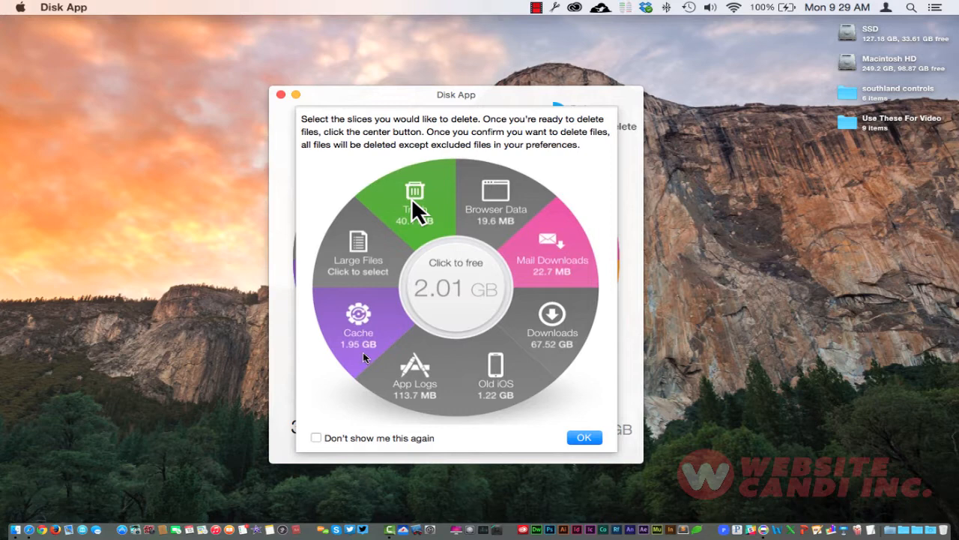
left_click(414, 198)
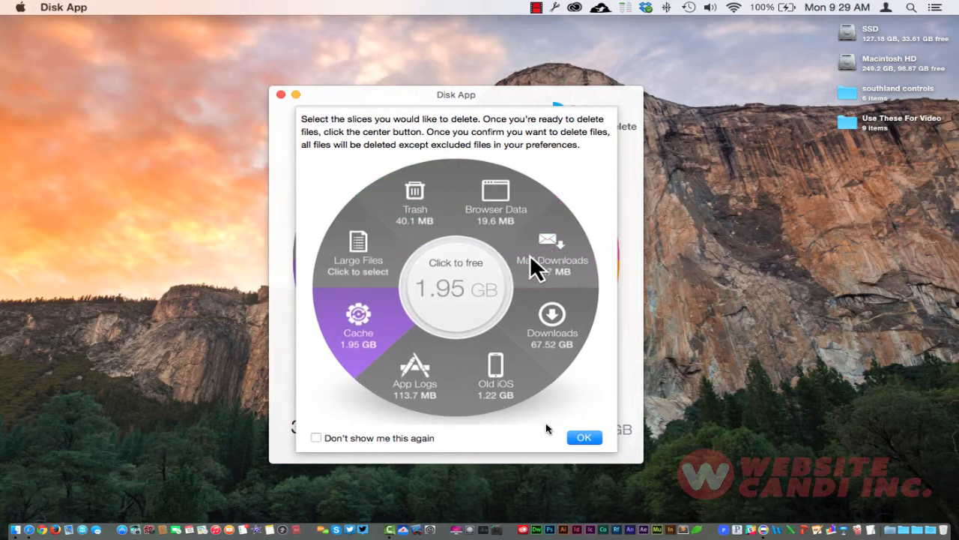
left_click(583, 437)
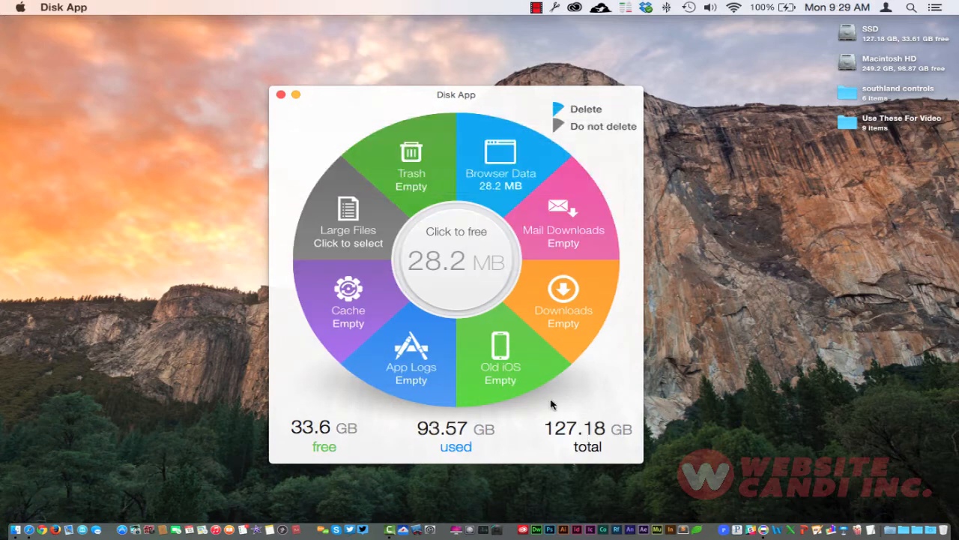
mouse_move(523, 284)
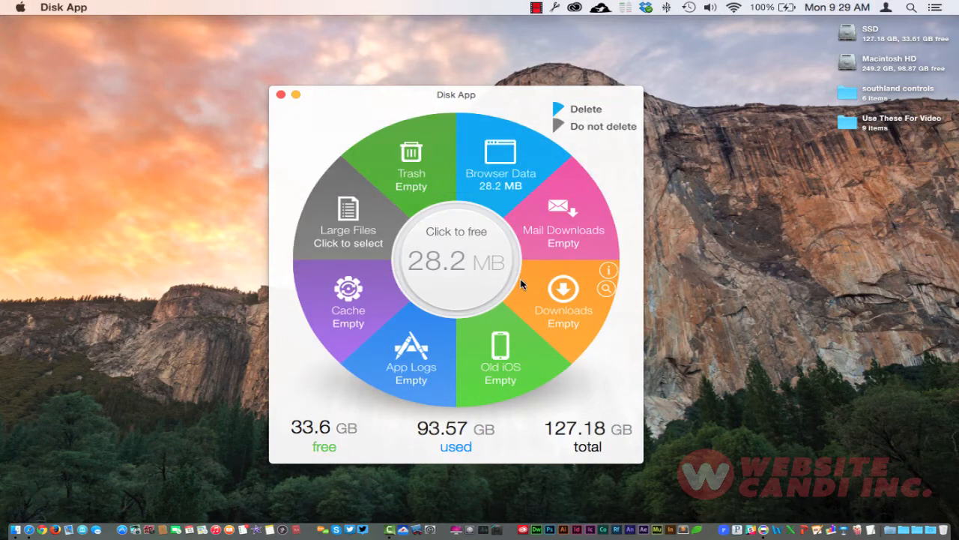
mouse_move(487, 188)
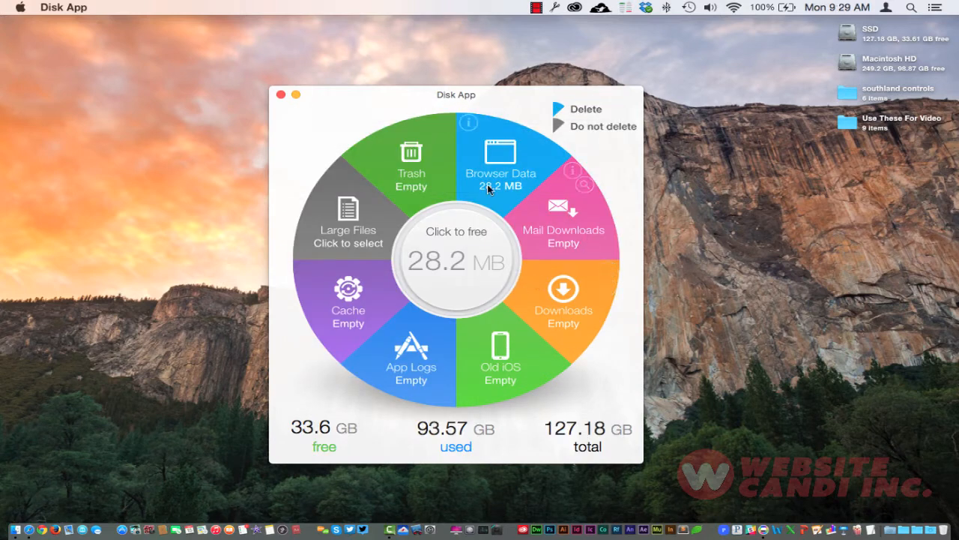
mouse_move(458, 317)
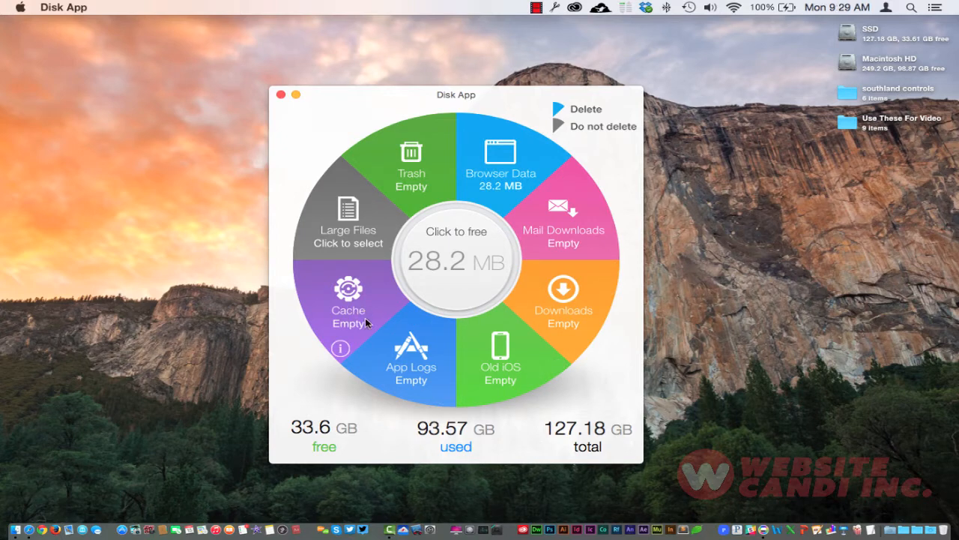
mouse_move(367, 240)
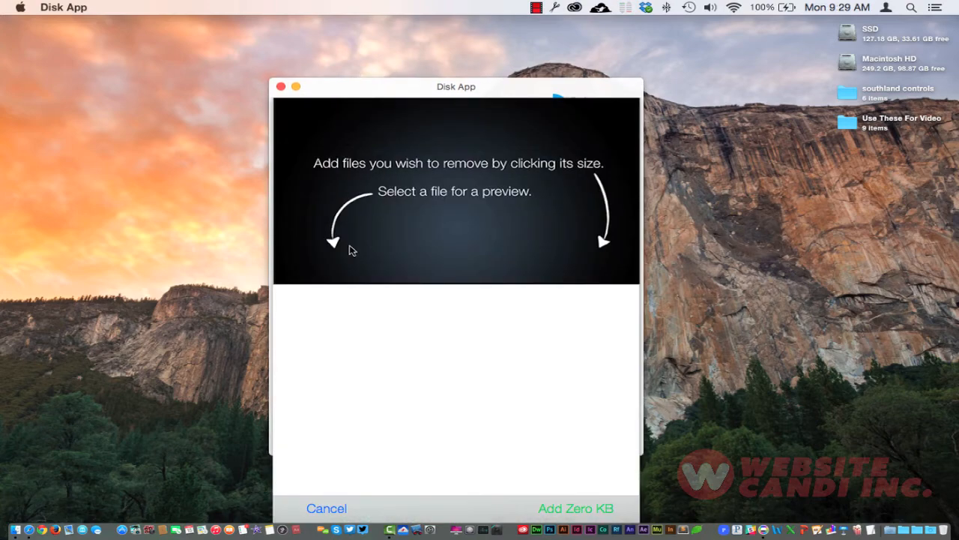
Step: Move the Disk App window higher, with no large files added
left_click_drag(456, 86, 446, 57)
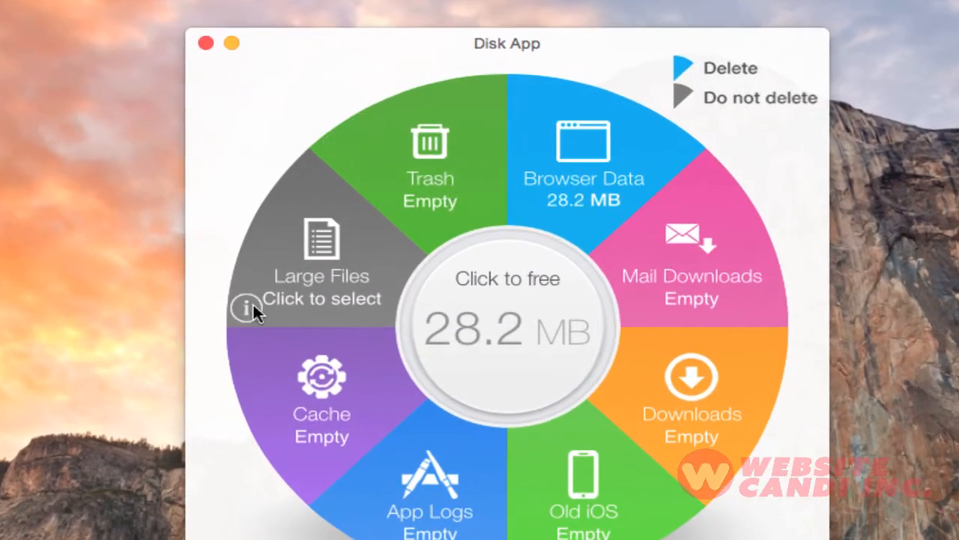
mouse_move(247, 308)
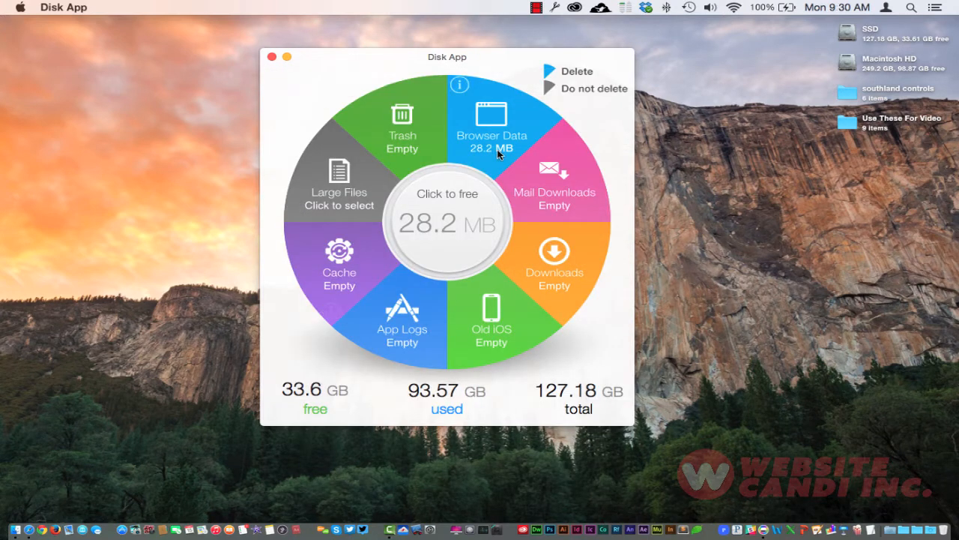
mouse_move(565, 188)
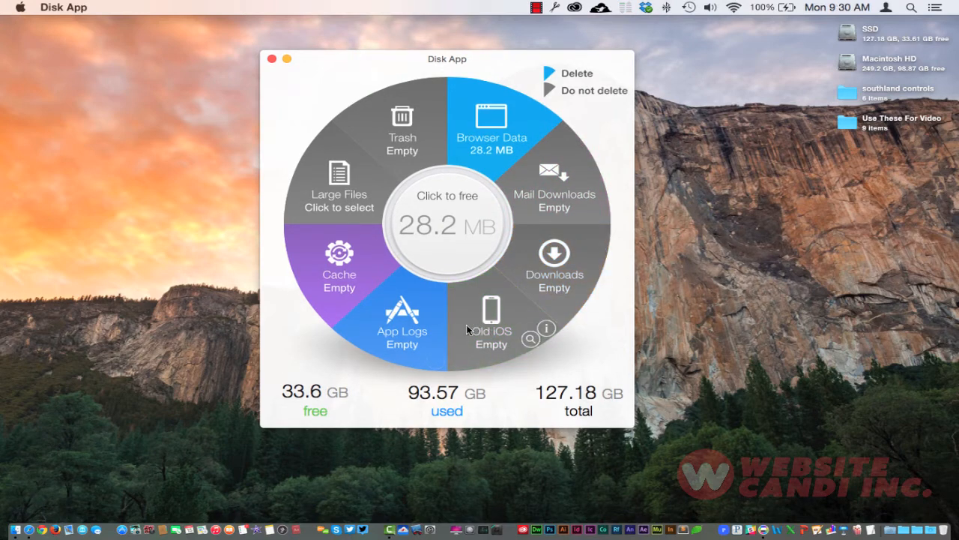
mouse_move(427, 332)
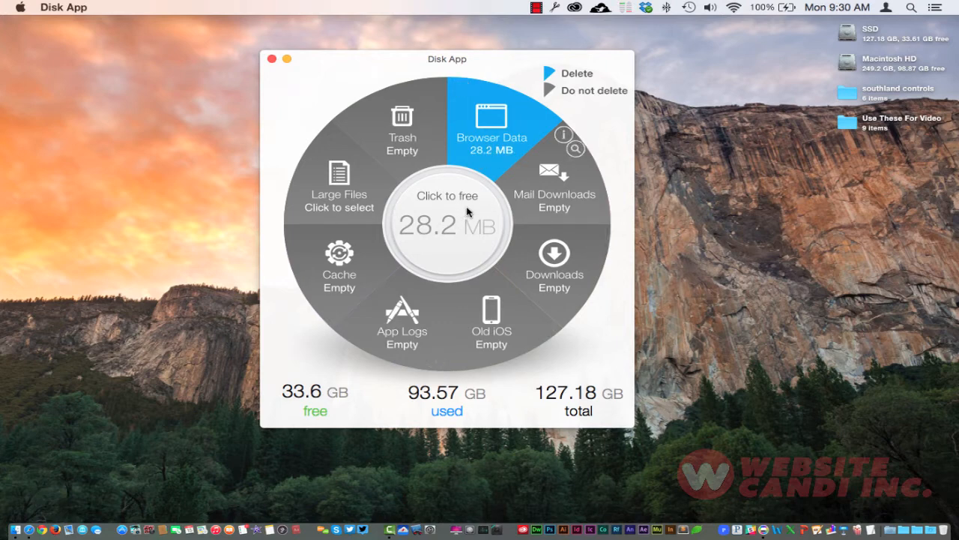
mouse_move(913, 46)
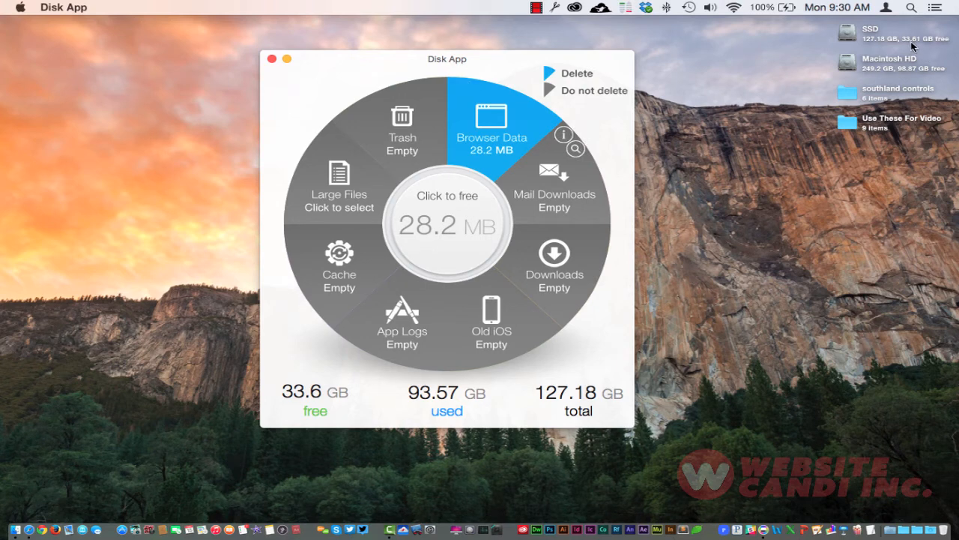
mouse_move(508, 168)
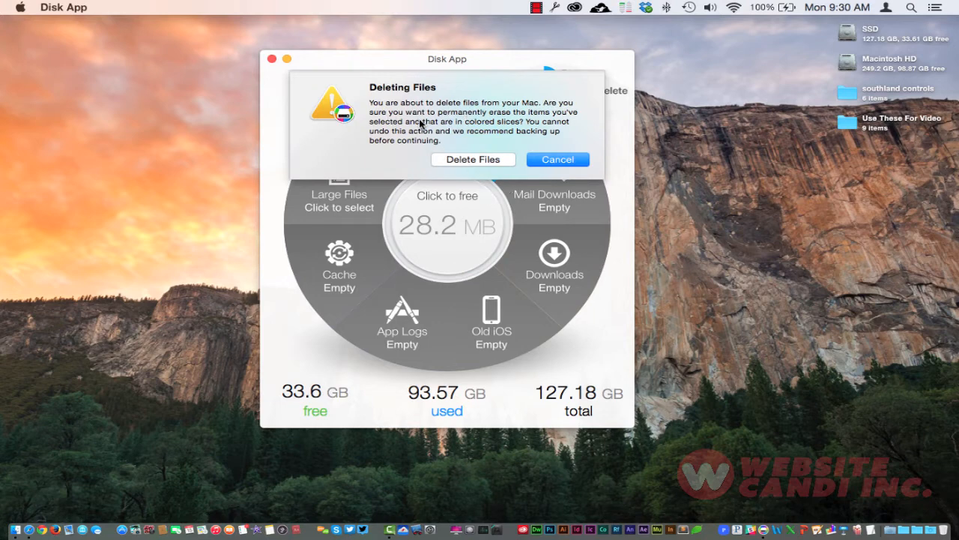
mouse_move(429, 122)
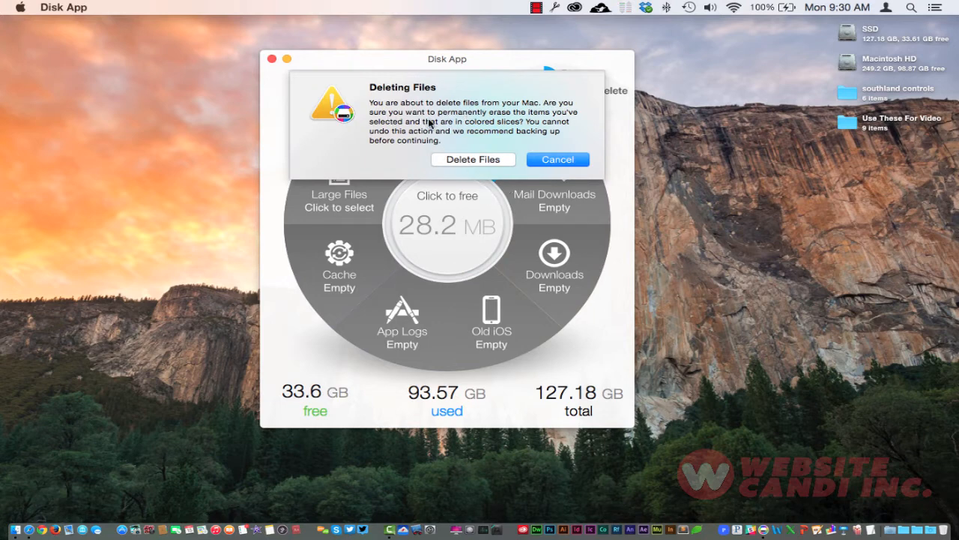
mouse_move(453, 124)
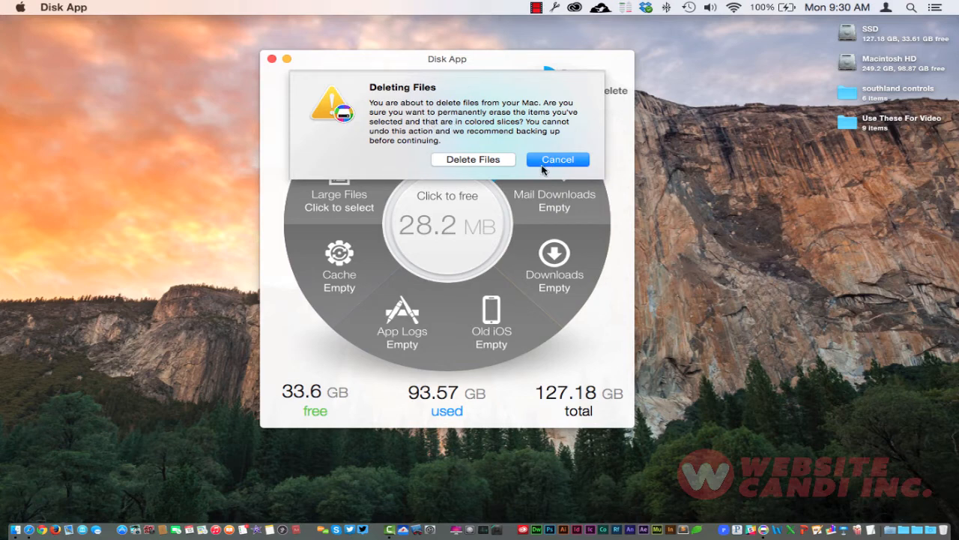
Step: Confirm permanent deletion of the 28.2 MB of browser data
left_click(472, 159)
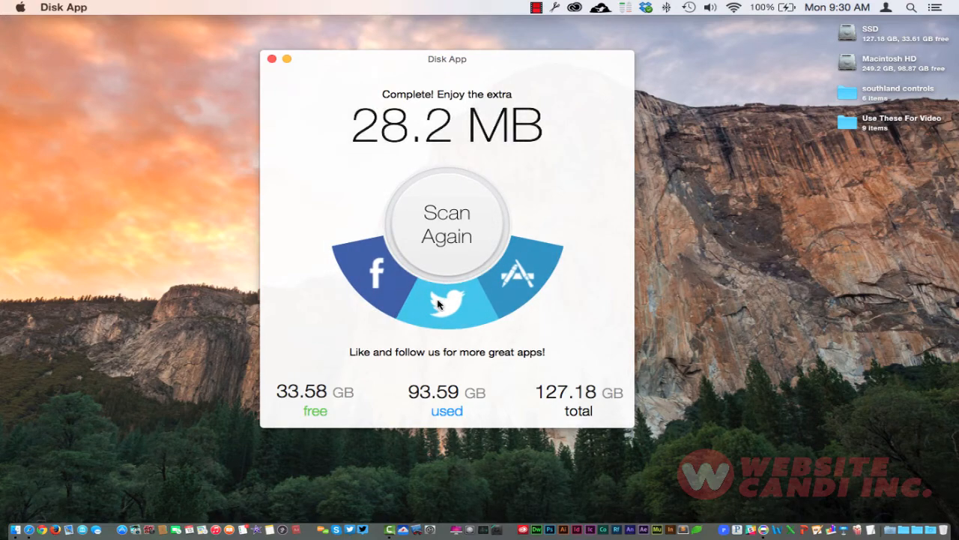
Step: Run a second disk scan and dismiss the slice-selection instructions overlay
left_click(446, 303)
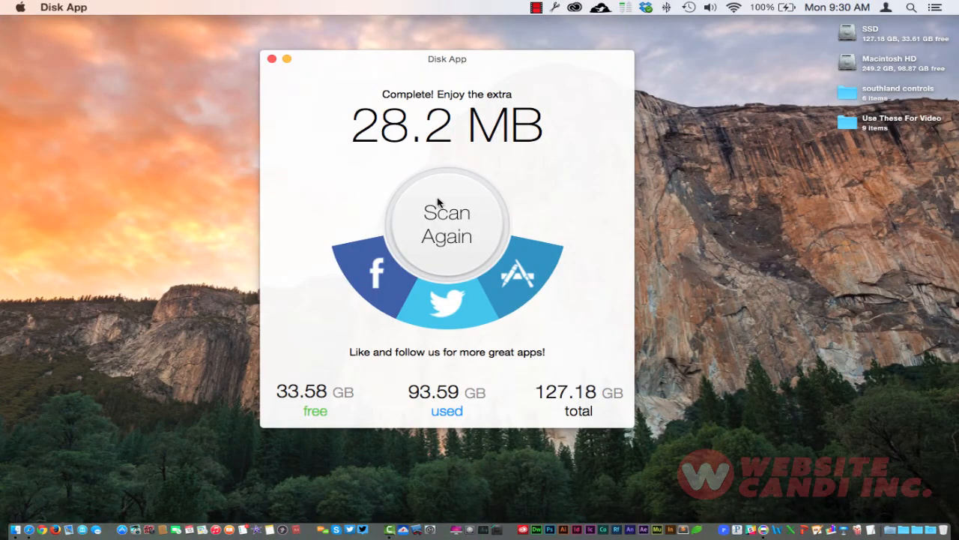
mouse_move(433, 227)
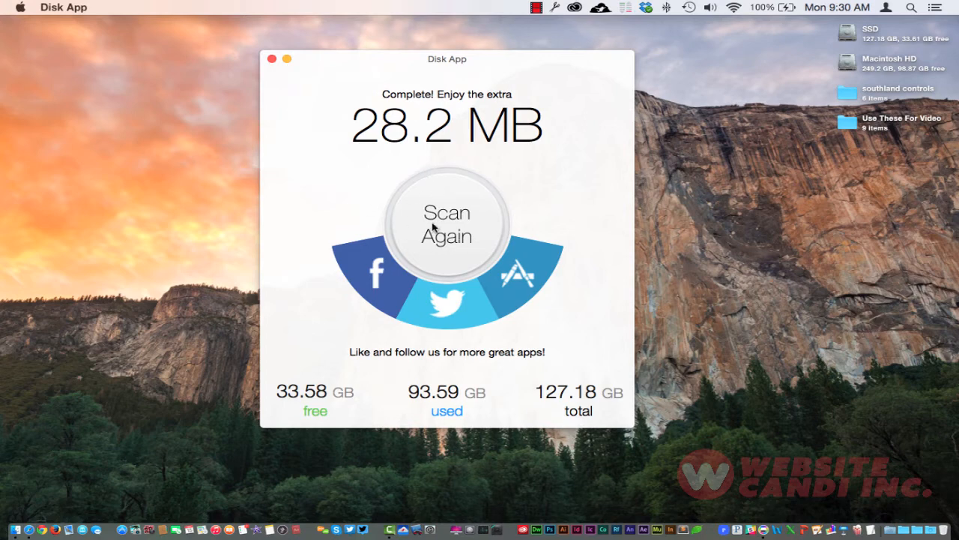
mouse_move(450, 254)
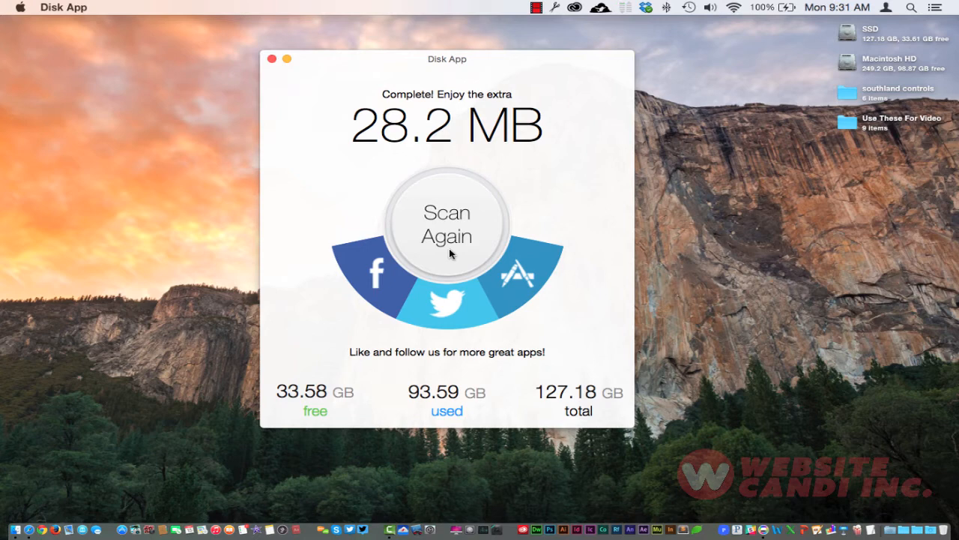
mouse_move(470, 403)
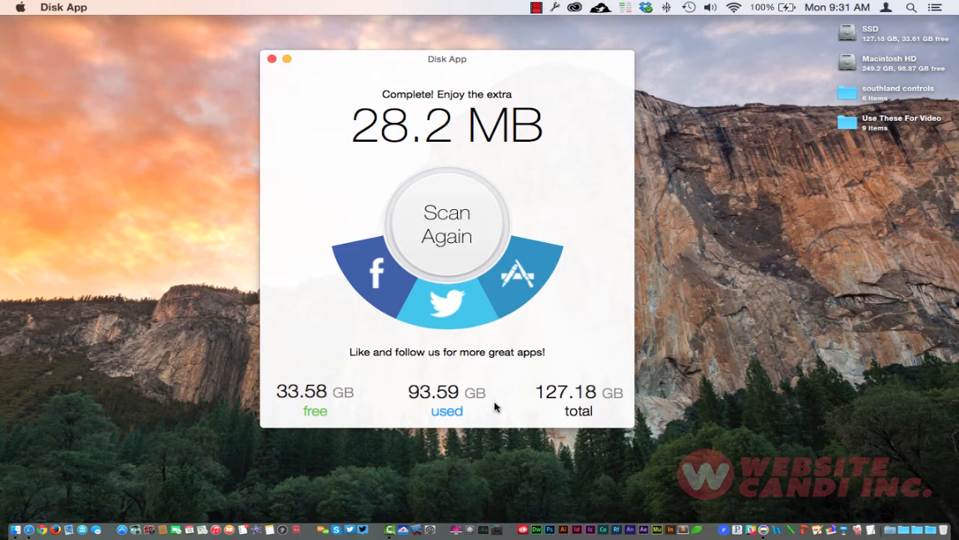
mouse_move(504, 395)
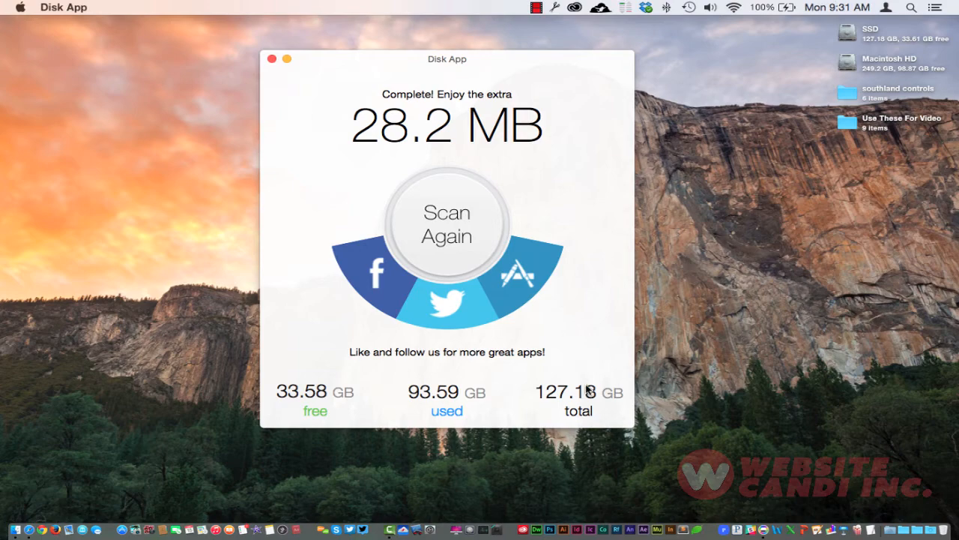
left_click(447, 224)
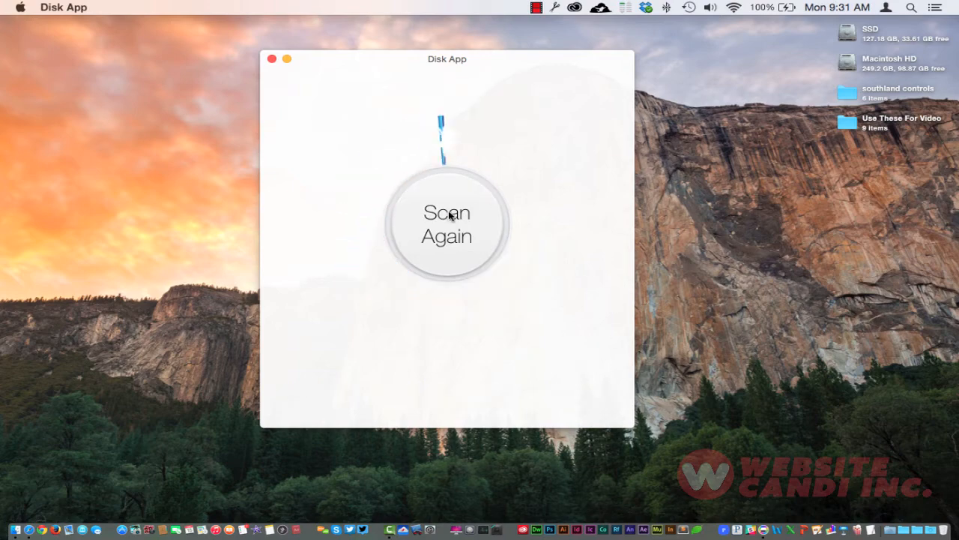
left_click(446, 224)
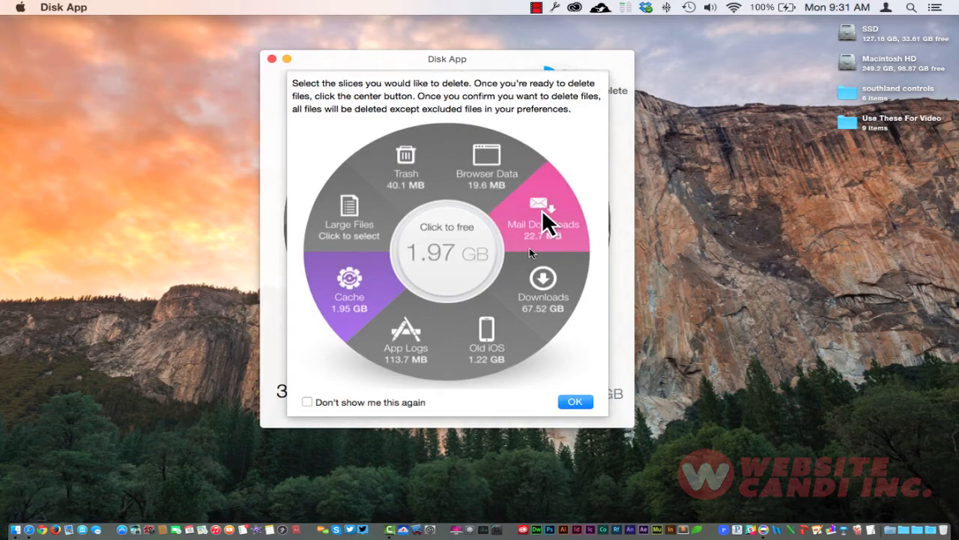
left_click(405, 163)
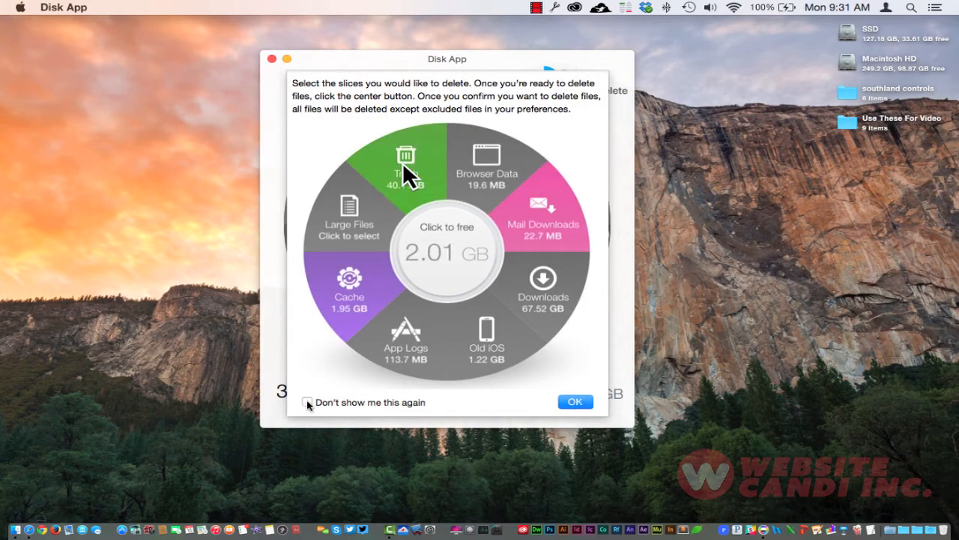
left_click(575, 401)
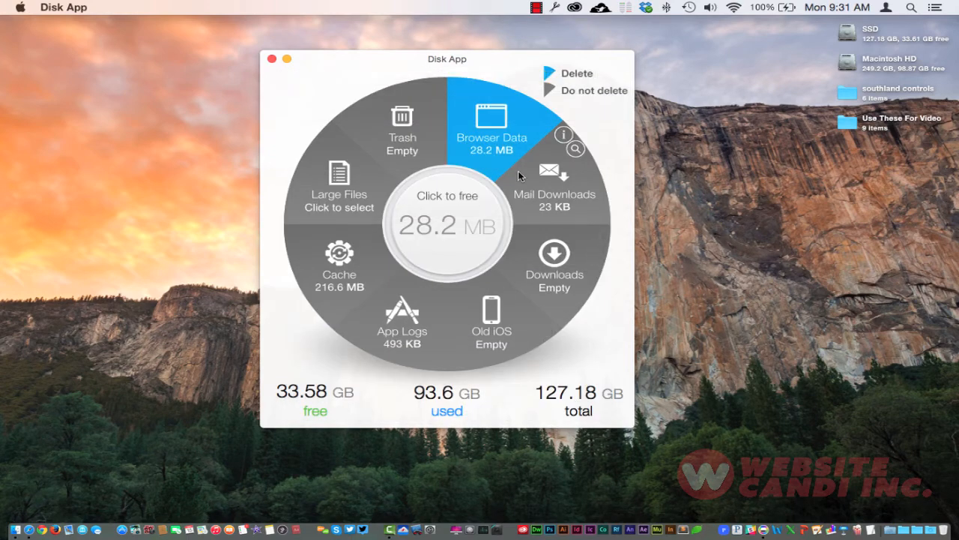
mouse_move(555, 281)
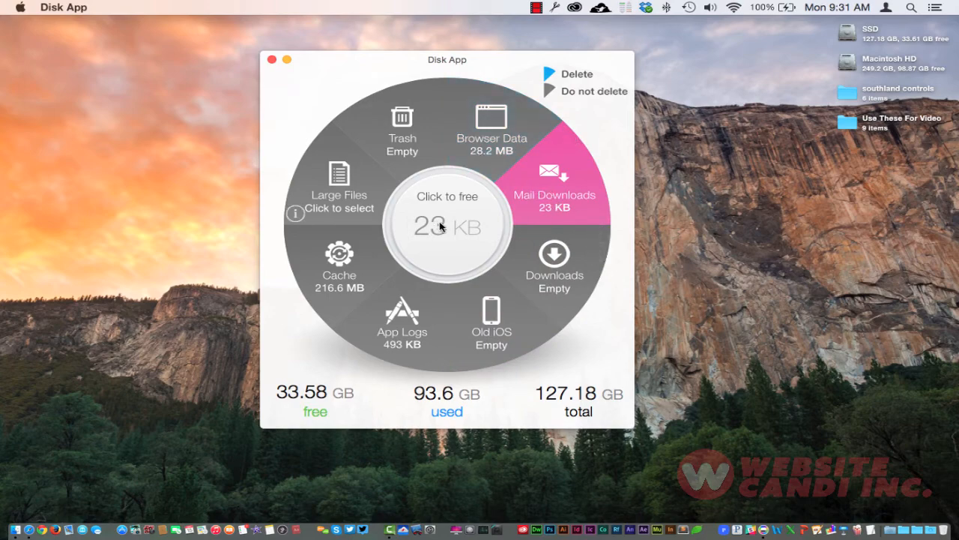
Step: Free the 23 KB of Mail Downloads and confirm the deletion
left_click(447, 225)
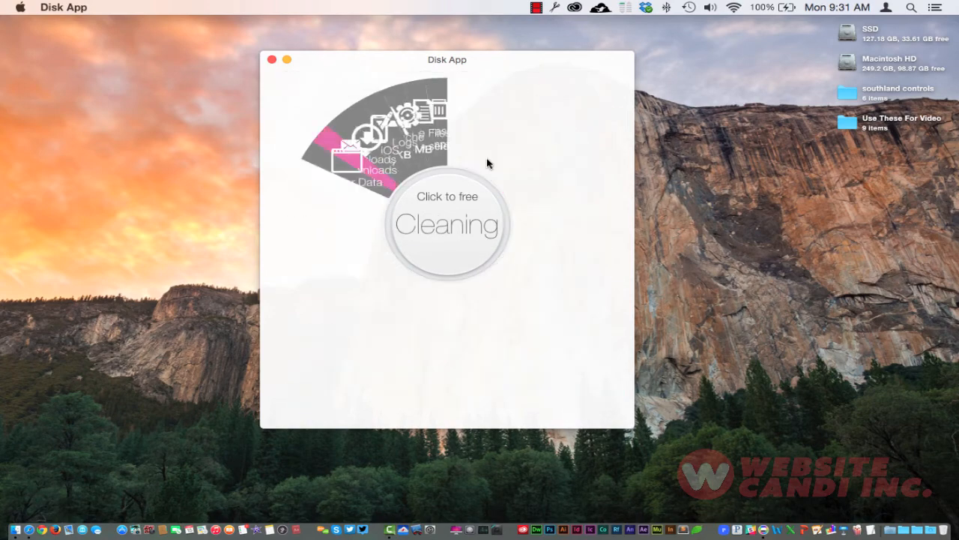
left_click(446, 224)
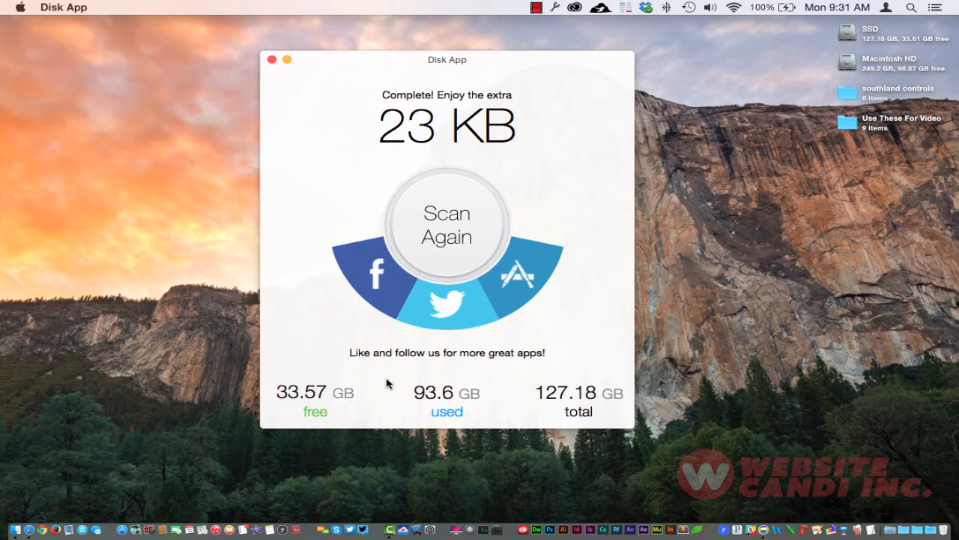
mouse_move(768, 153)
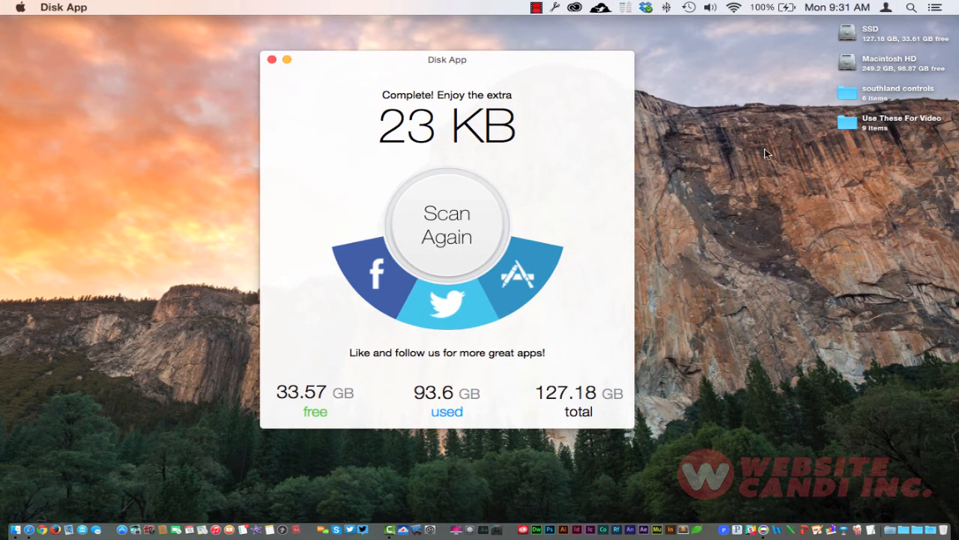
mouse_move(524, 234)
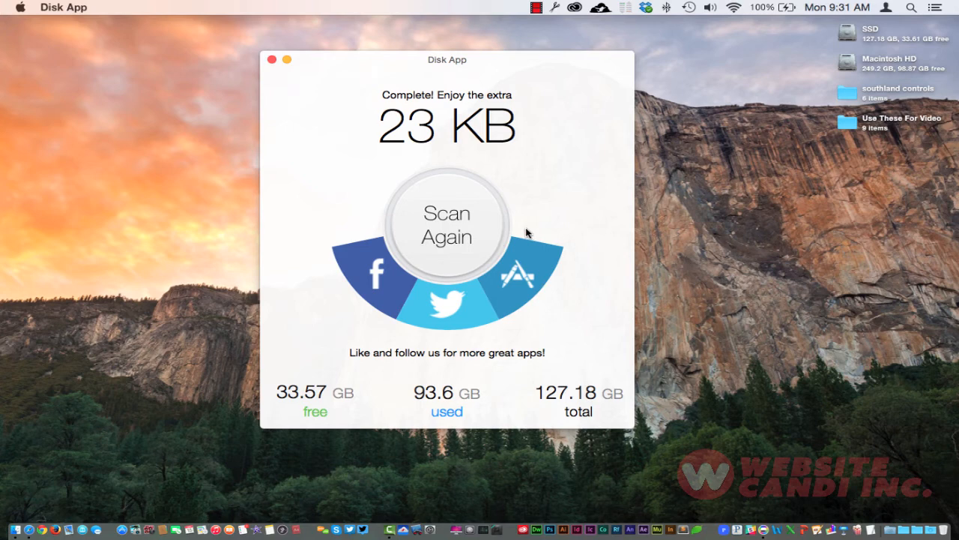
mouse_move(532, 224)
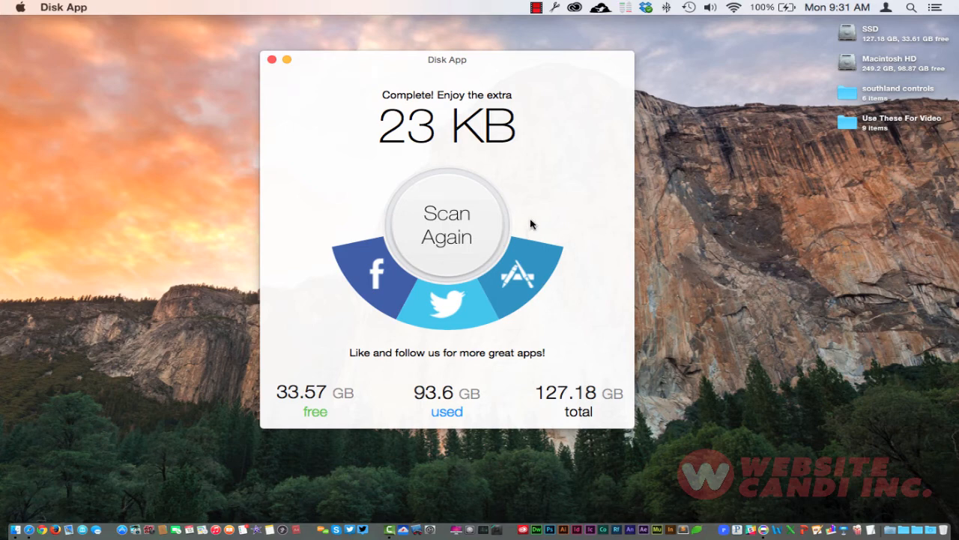